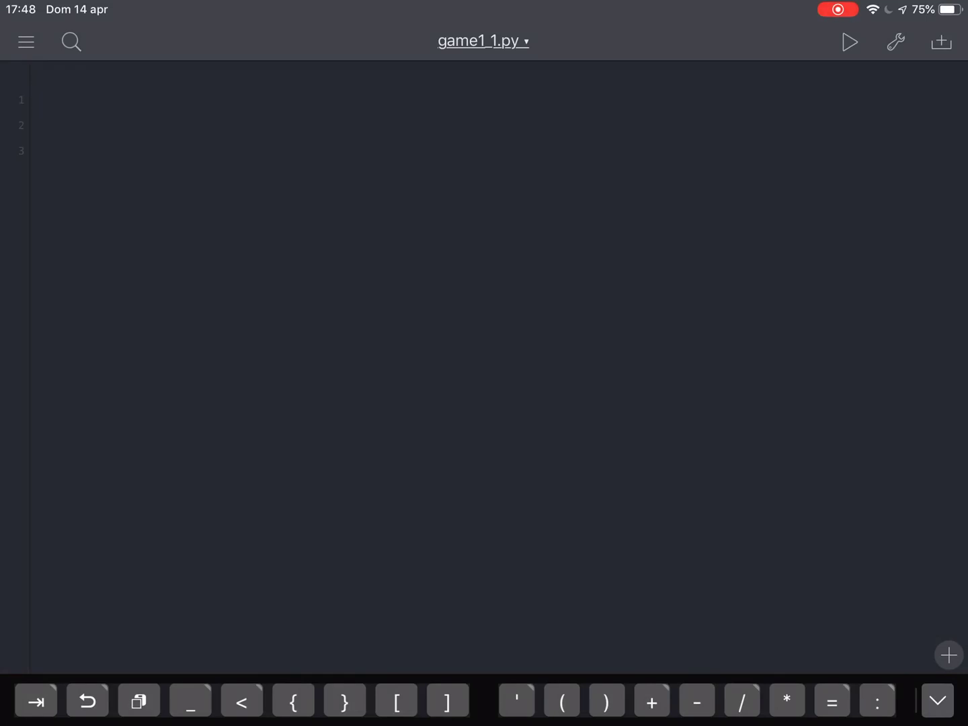
Write 'from scene import *' as the first line of game1_1.py
type("fro")
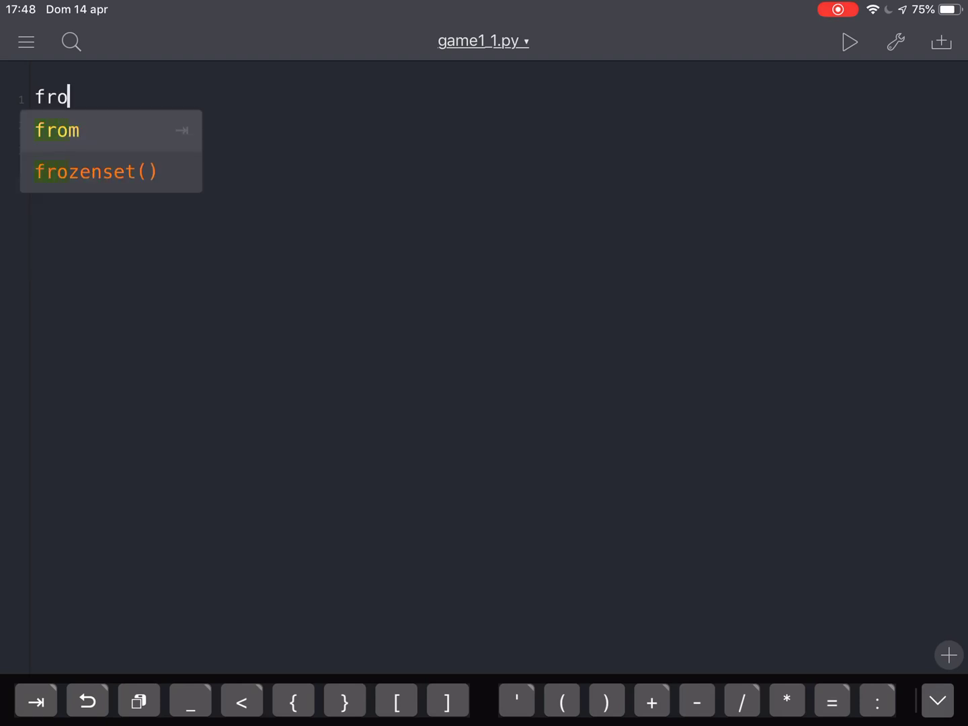
left_click(57, 130)
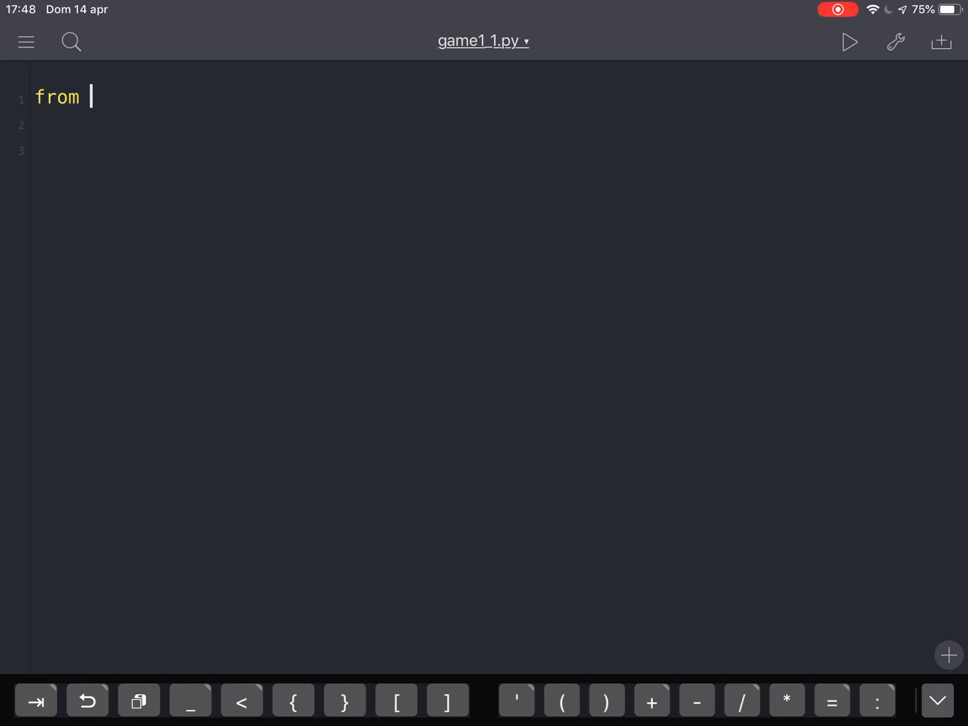
type("scene")
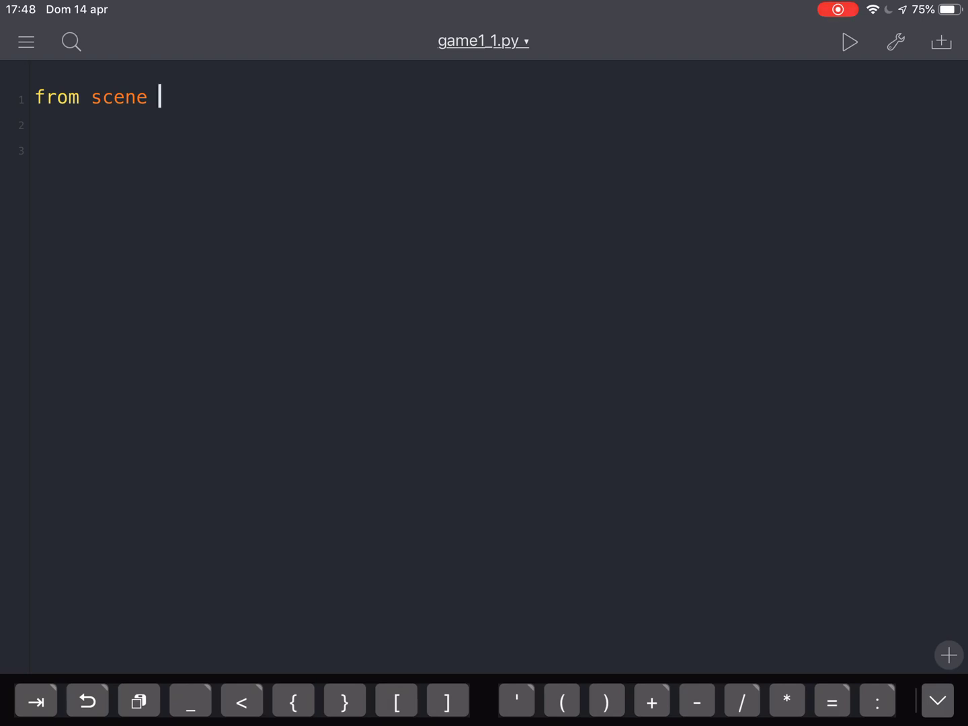
type("i")
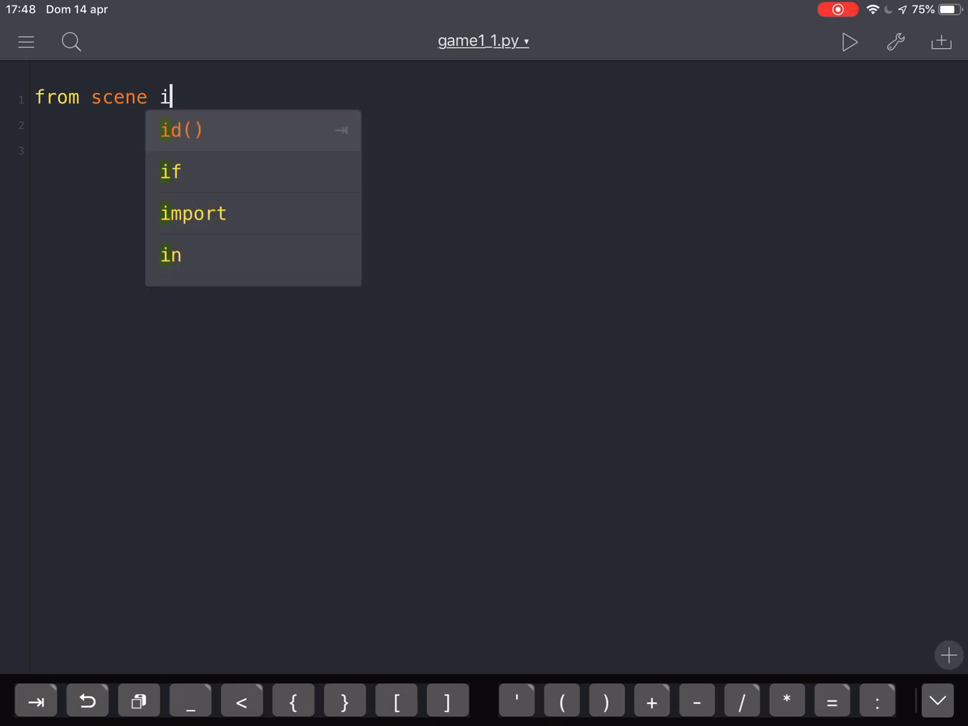
left_click(194, 213)
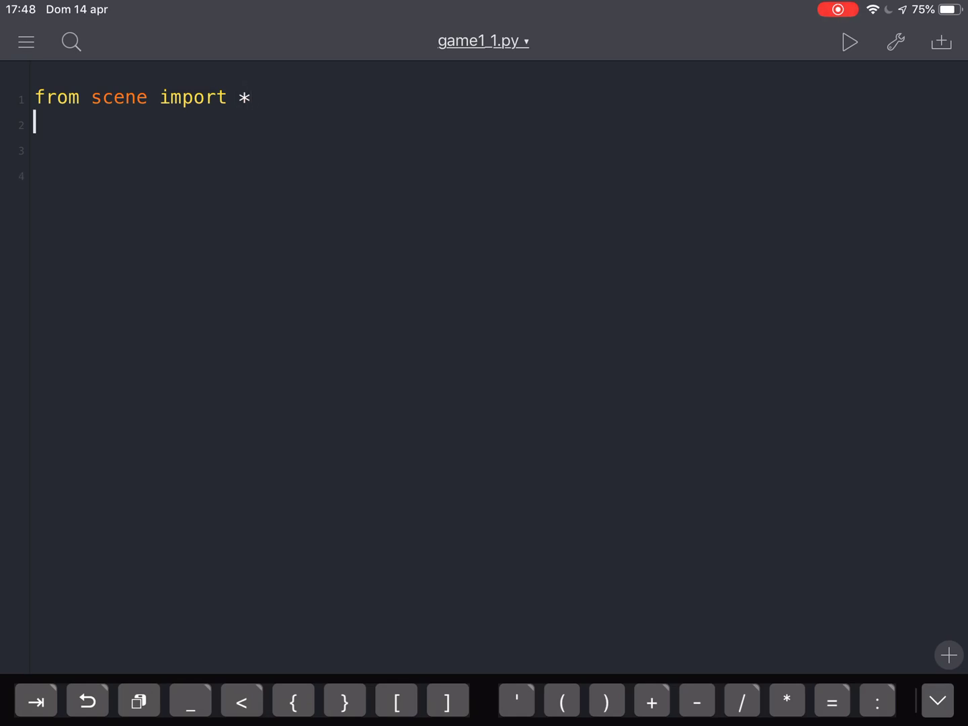
Declare the class header 'class Game(Scene):'
type("class")
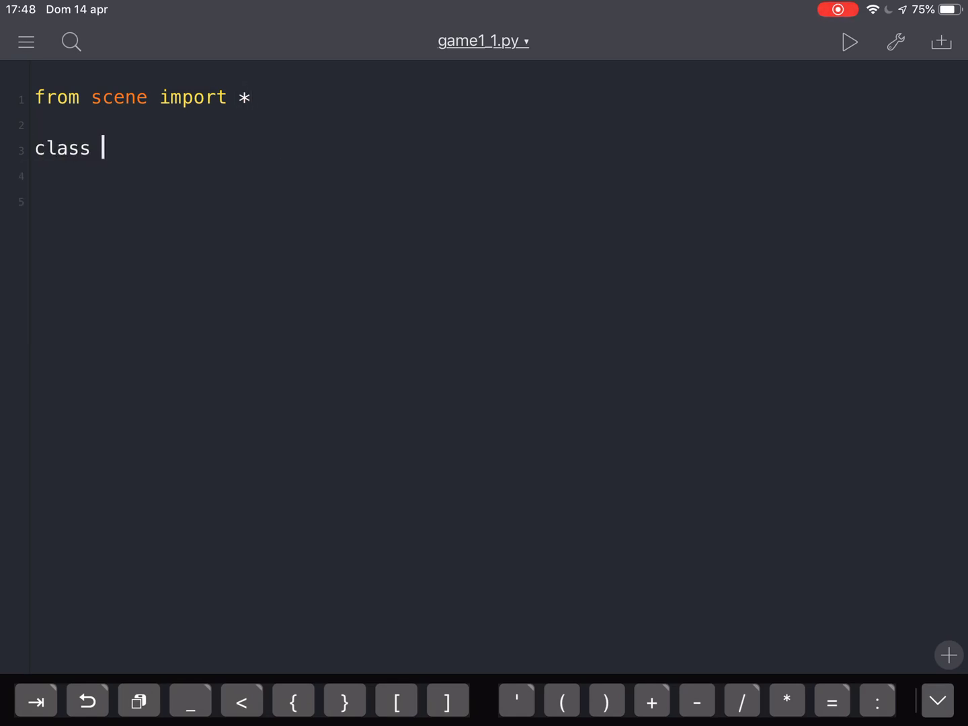
type("Game()")
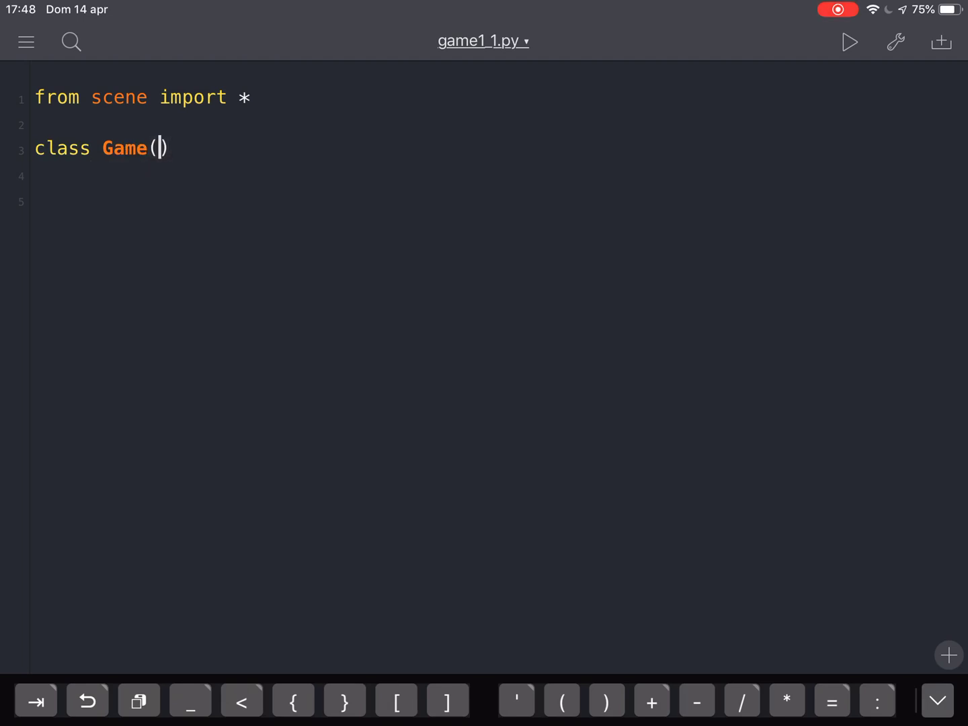
type("Scene")
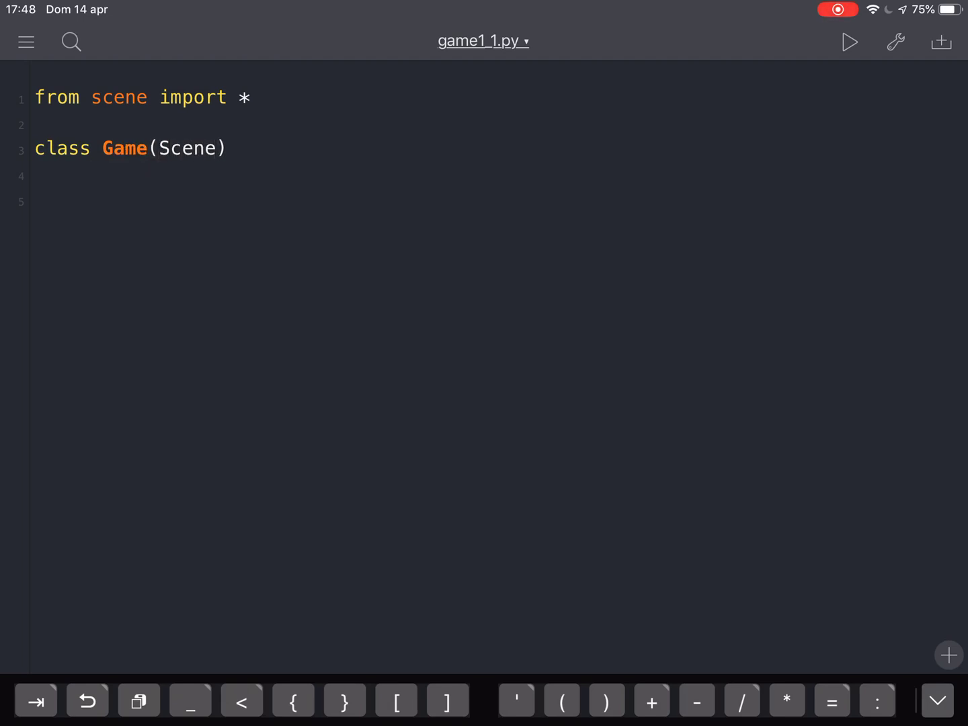
type(":")
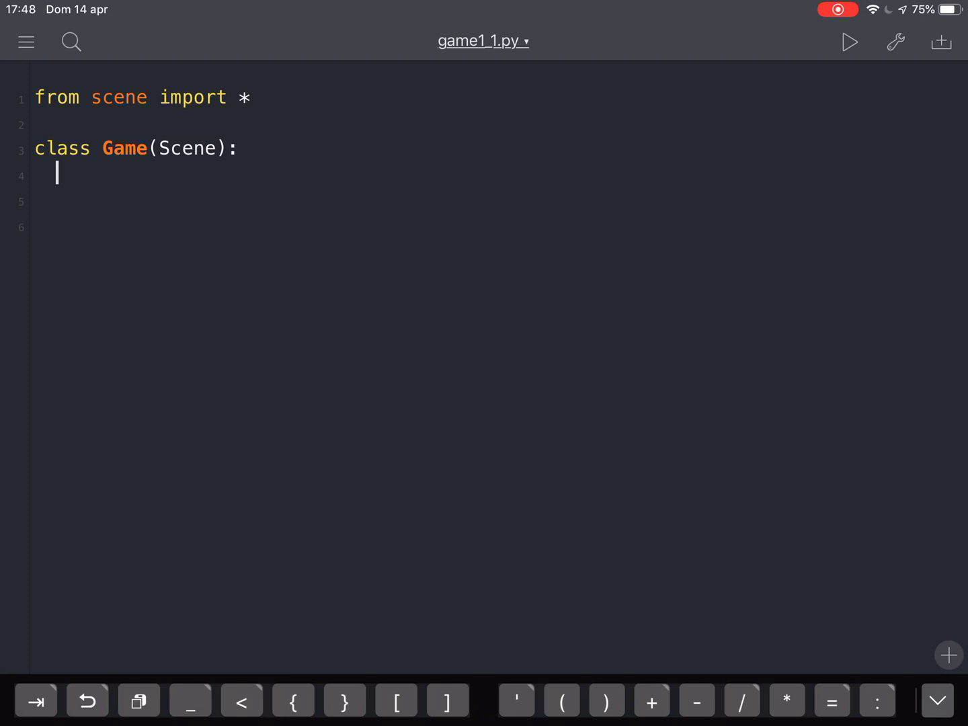
Add a 'def setup(self):' method header and start its indented body
type("def setu")
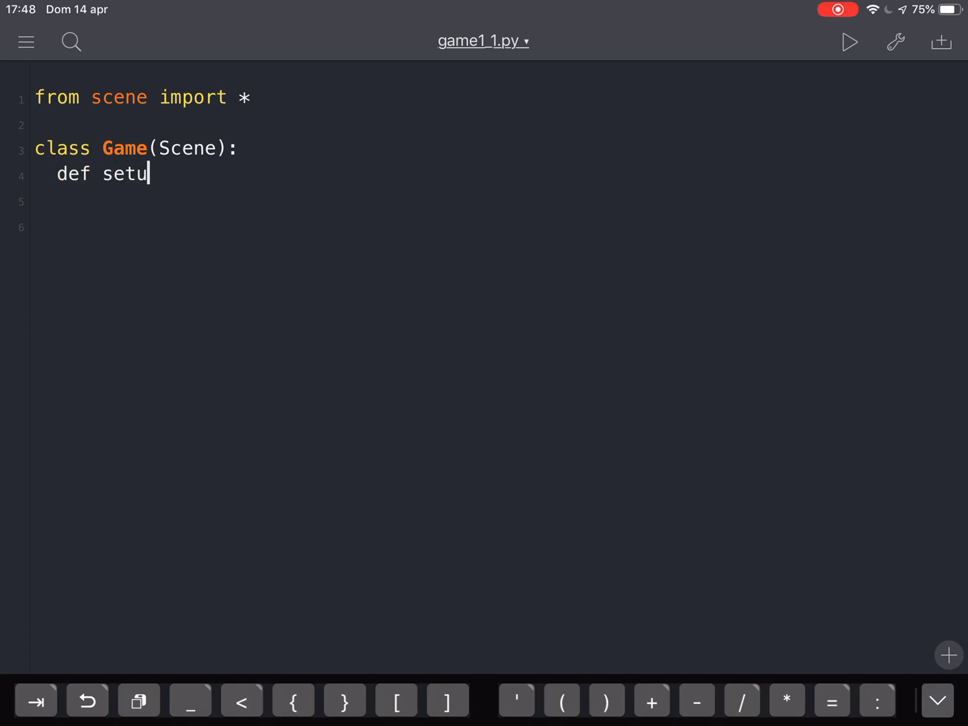
type("p(se")
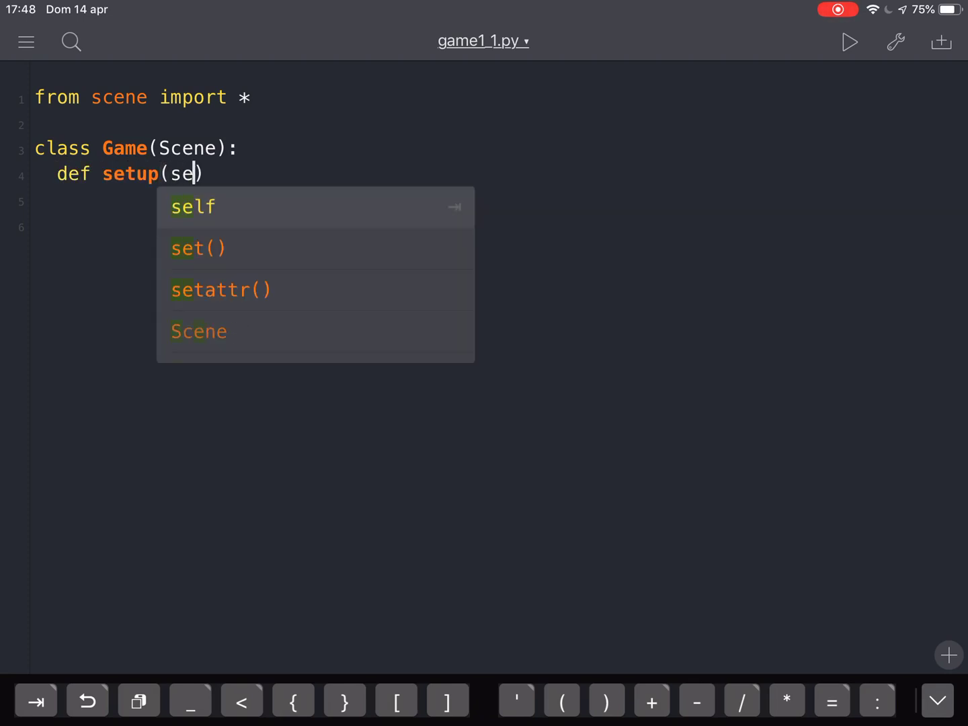
left_click(192, 206)
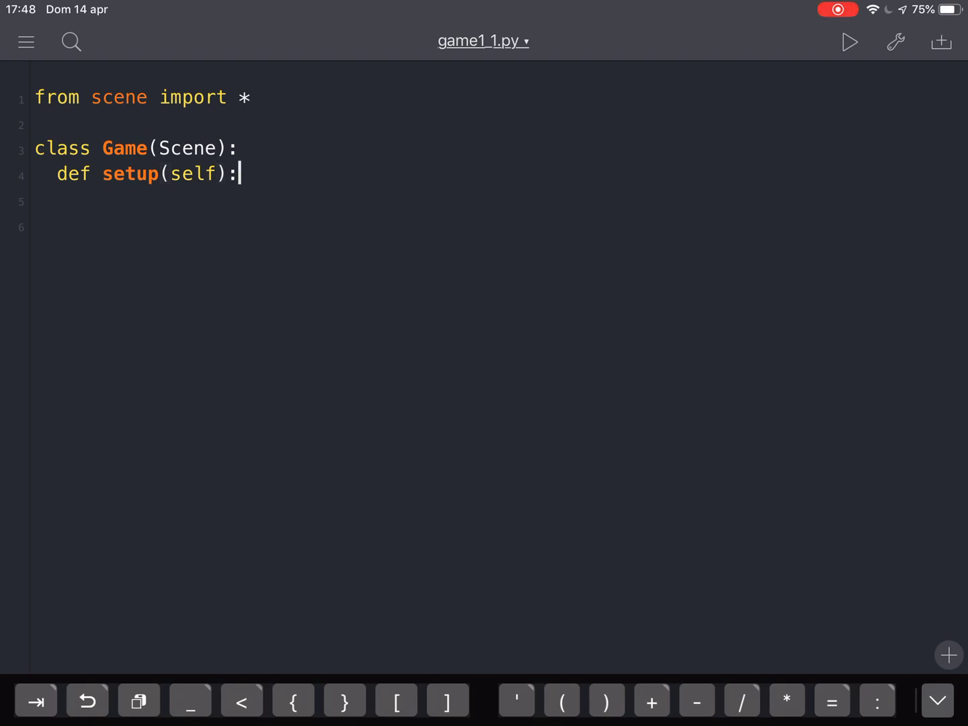
key("enter")
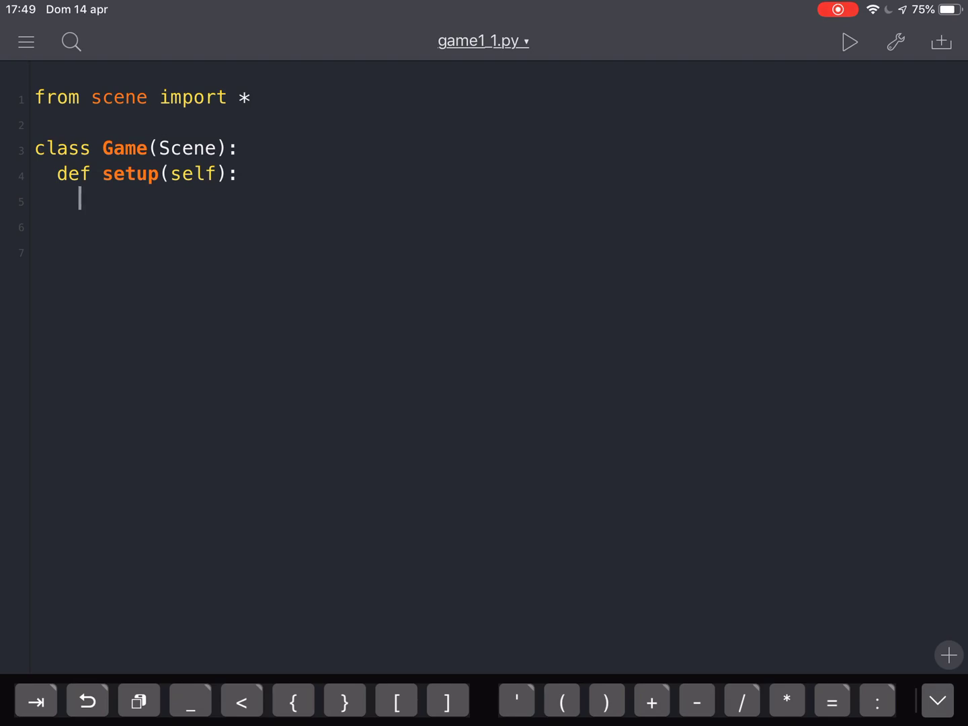
Inside setup, write self.background_color = "cyan", removing the stray extra quote
type("sel")
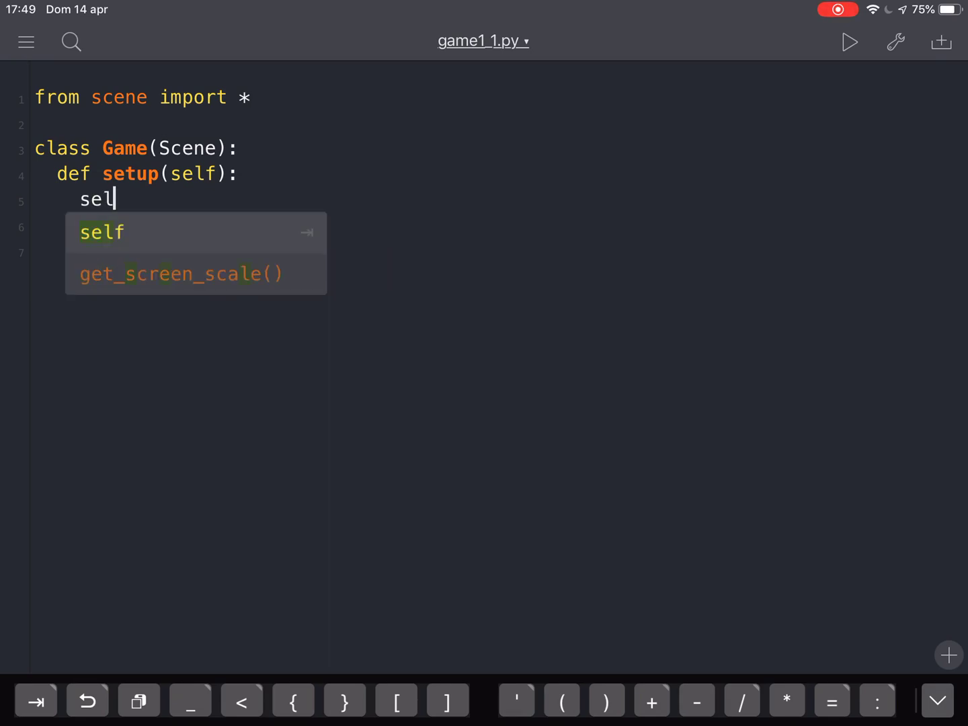
left_click(102, 232)
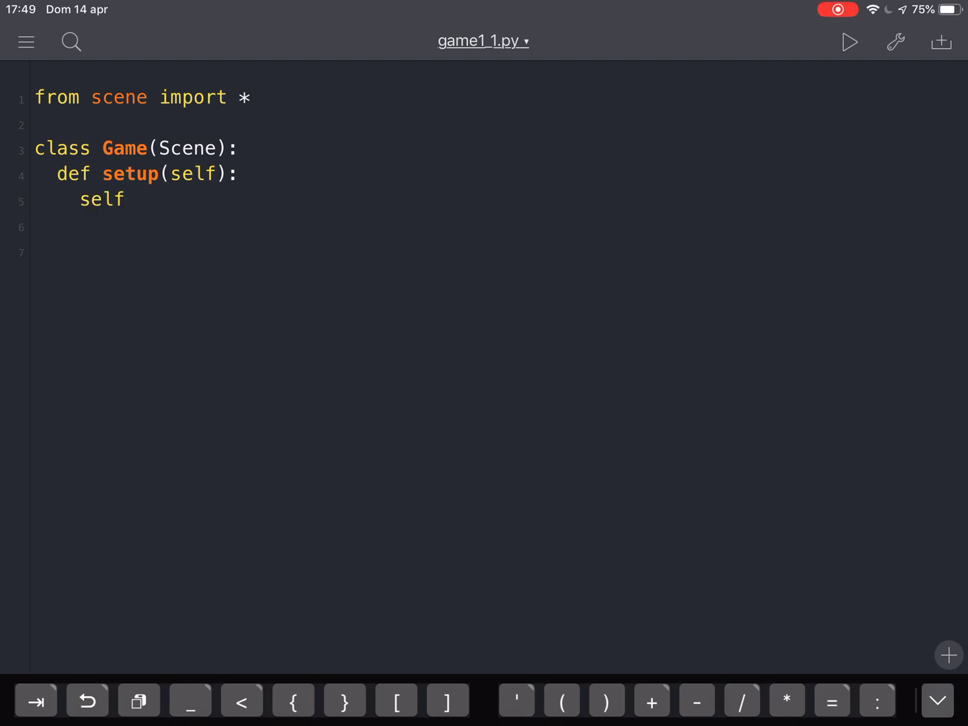
type(".")
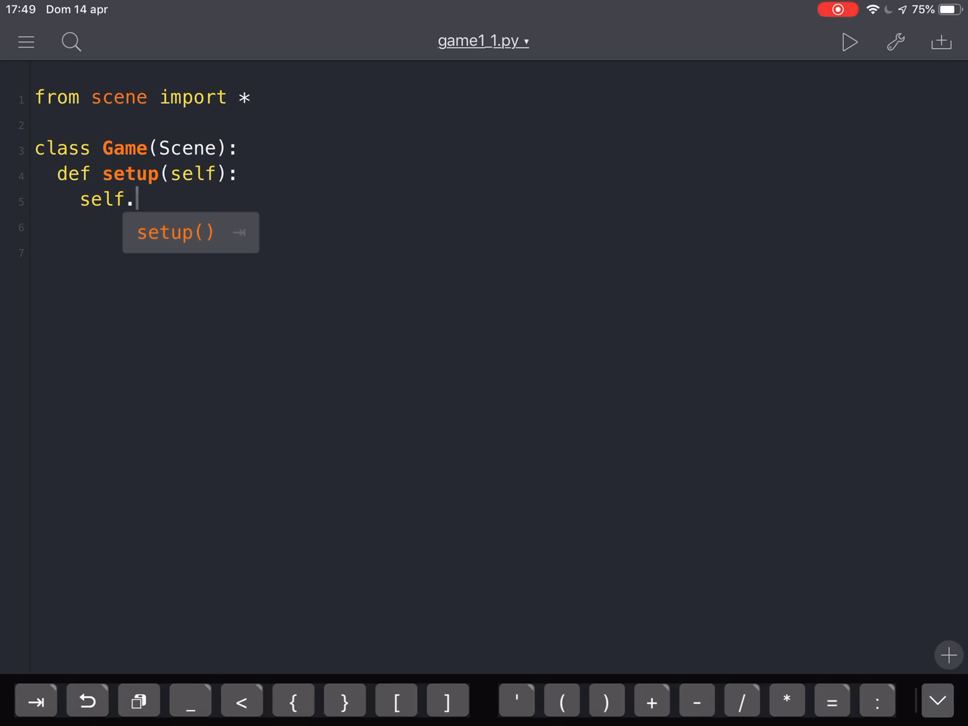
type("bac")
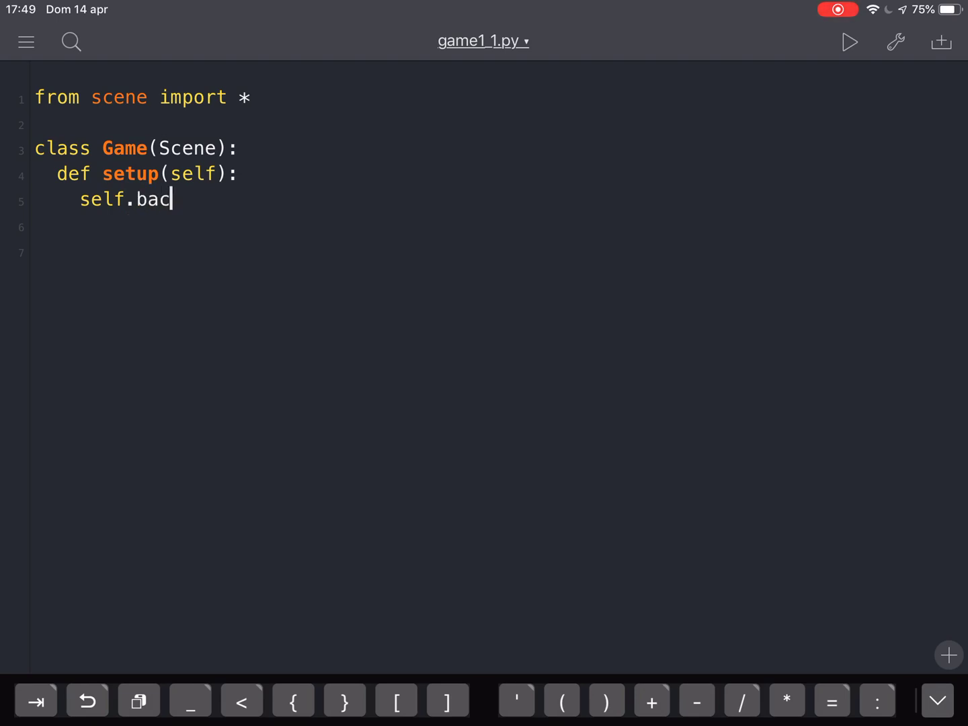
type("kground_")
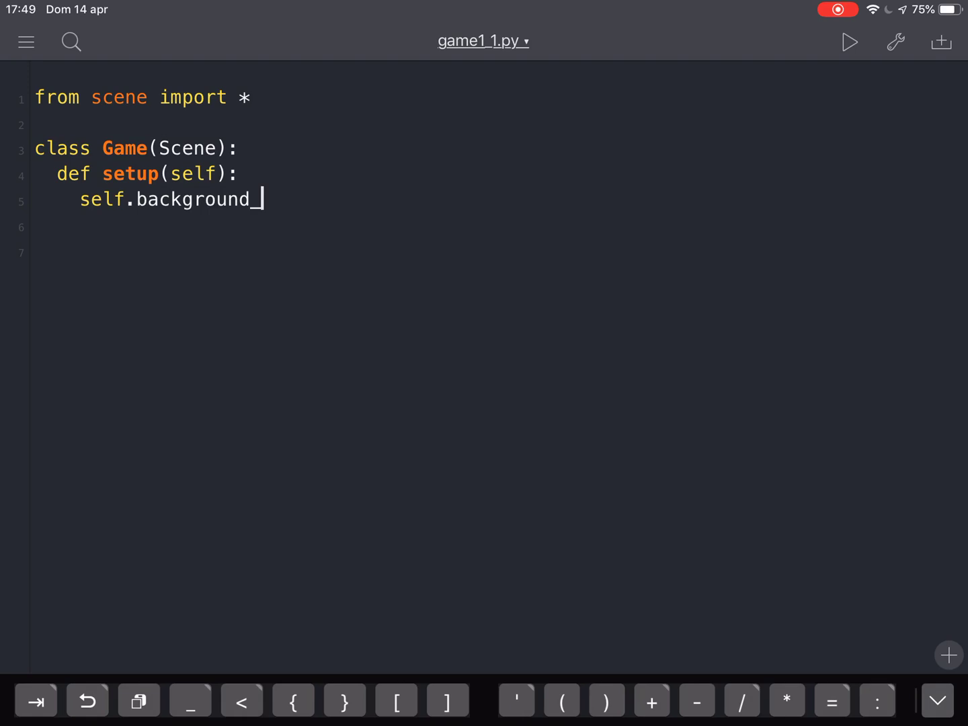
type("colo")
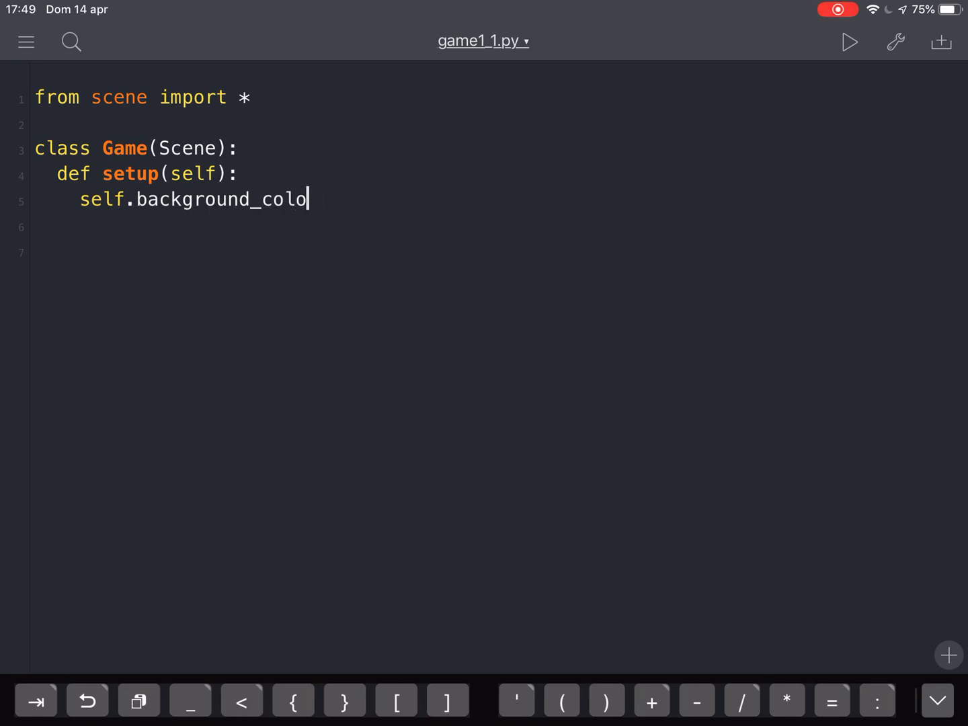
type("r = cyan\"")
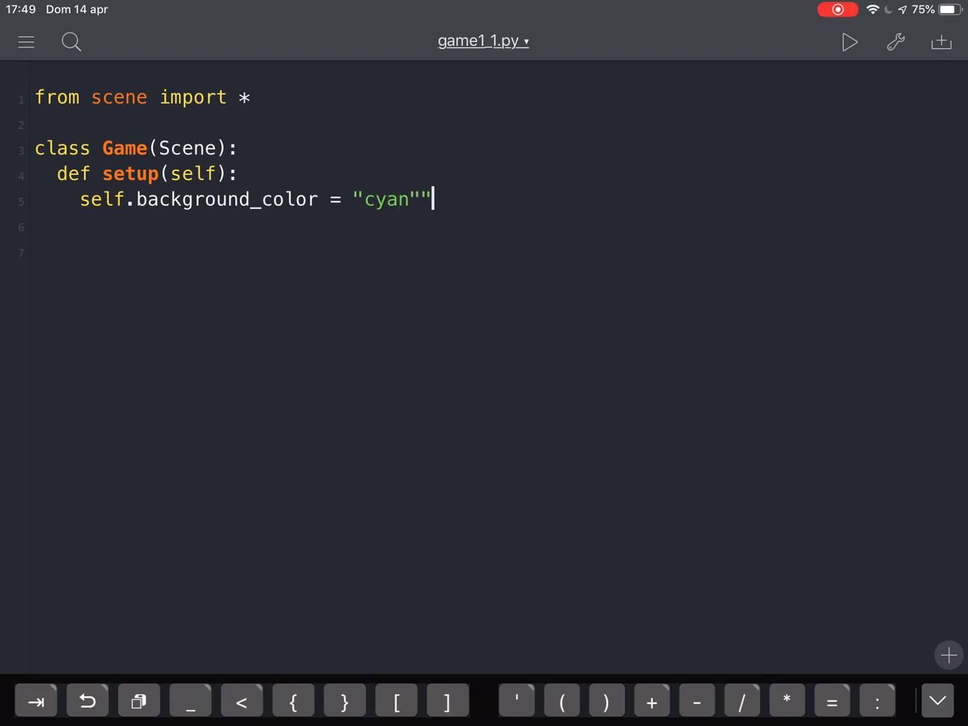
key("backspace")
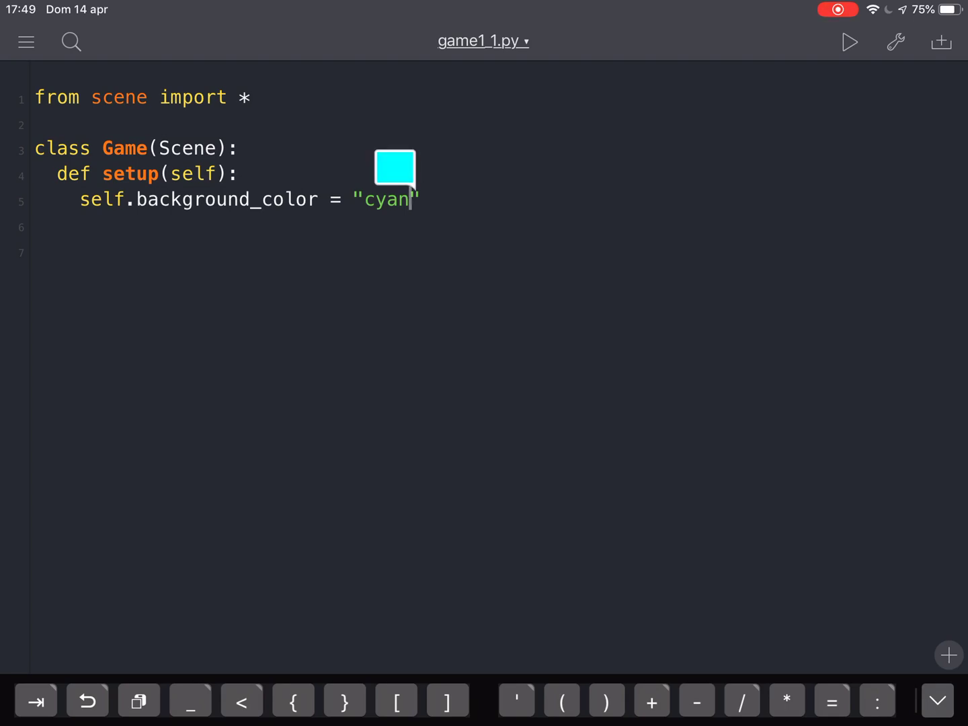
Replace "cyan" with the darkened blue #131fa7 from the colour picker
left_click(394, 169)
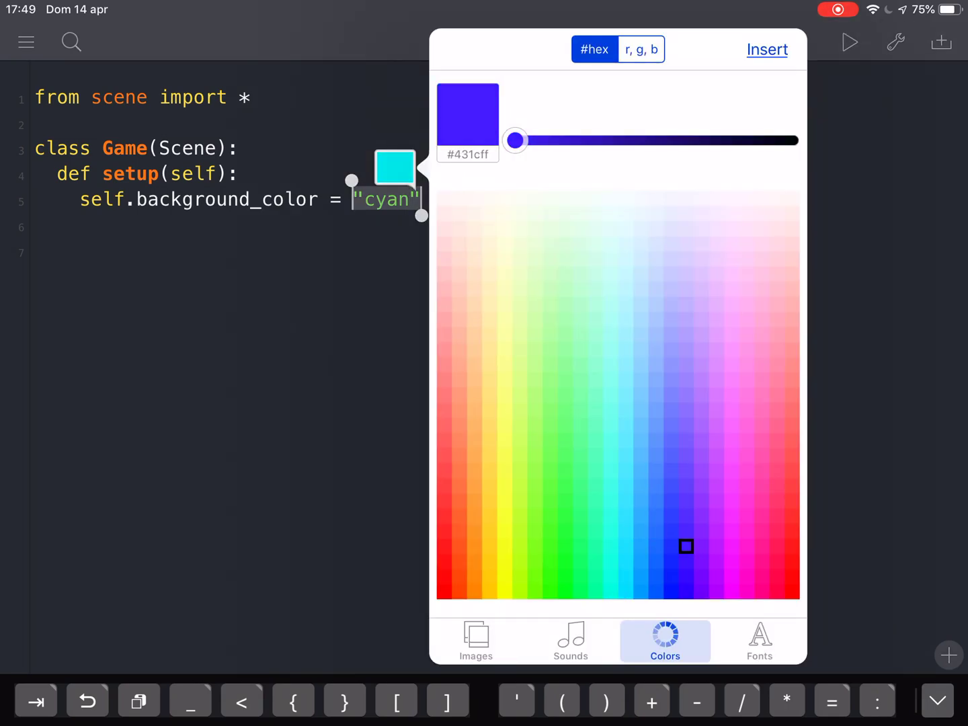
left_click_drag(515, 140, 611, 140)
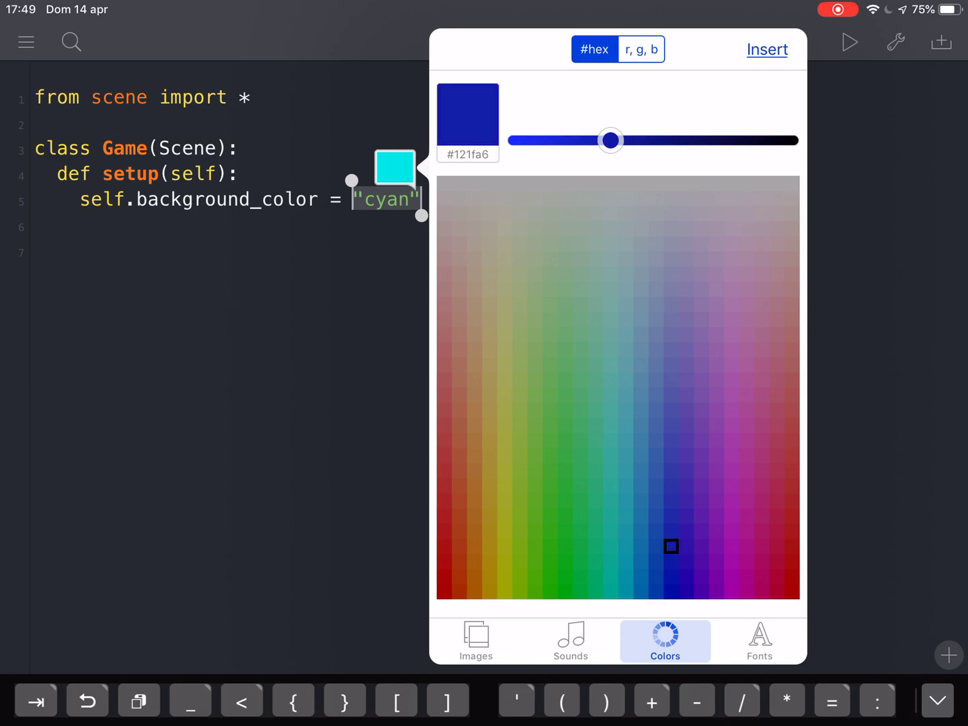
left_click(767, 50)
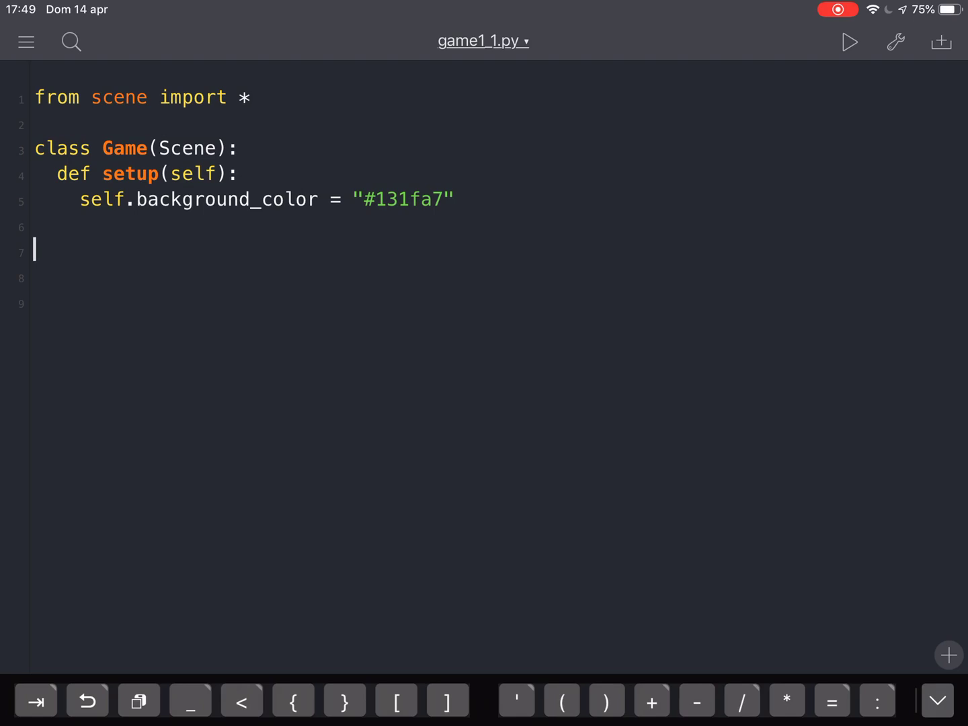
Add the final line run(Game(), LANDSCAPE)
type("run()")
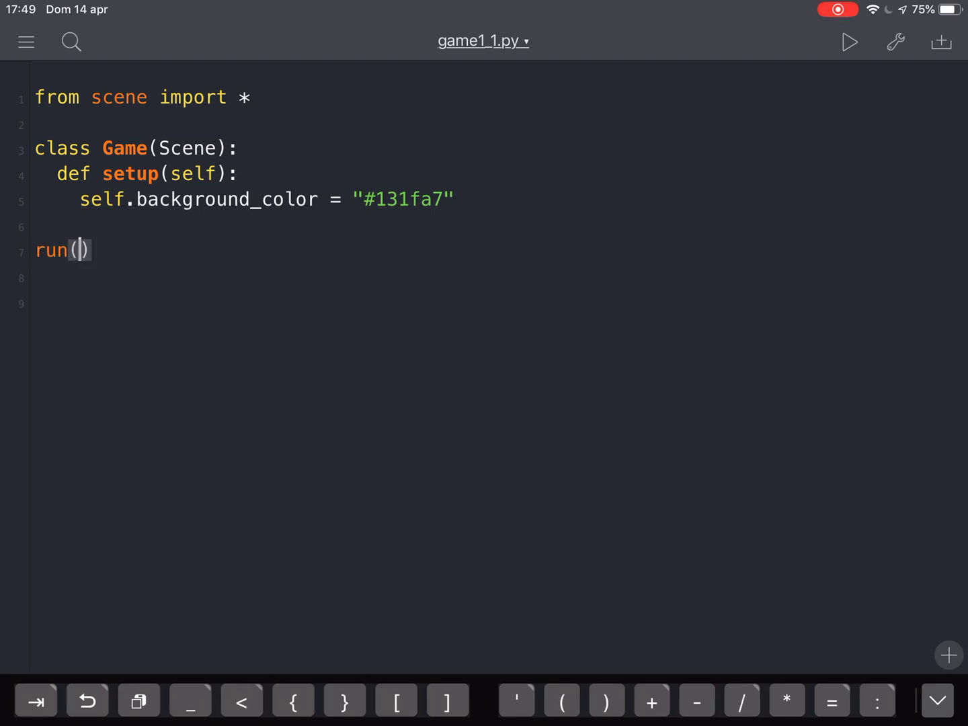
type("Game")
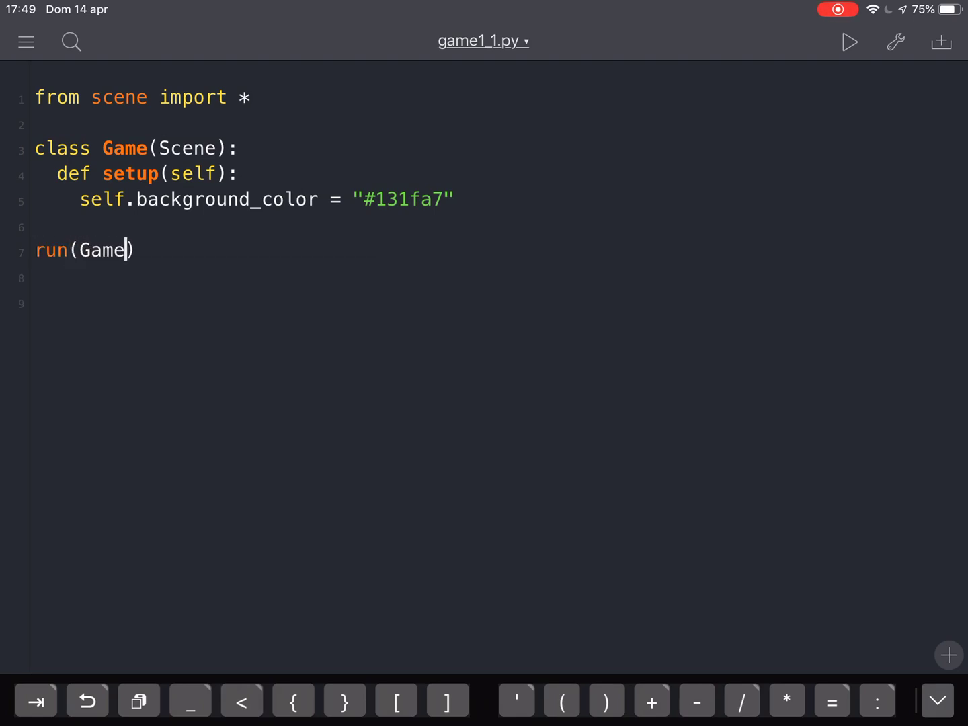
type("()")
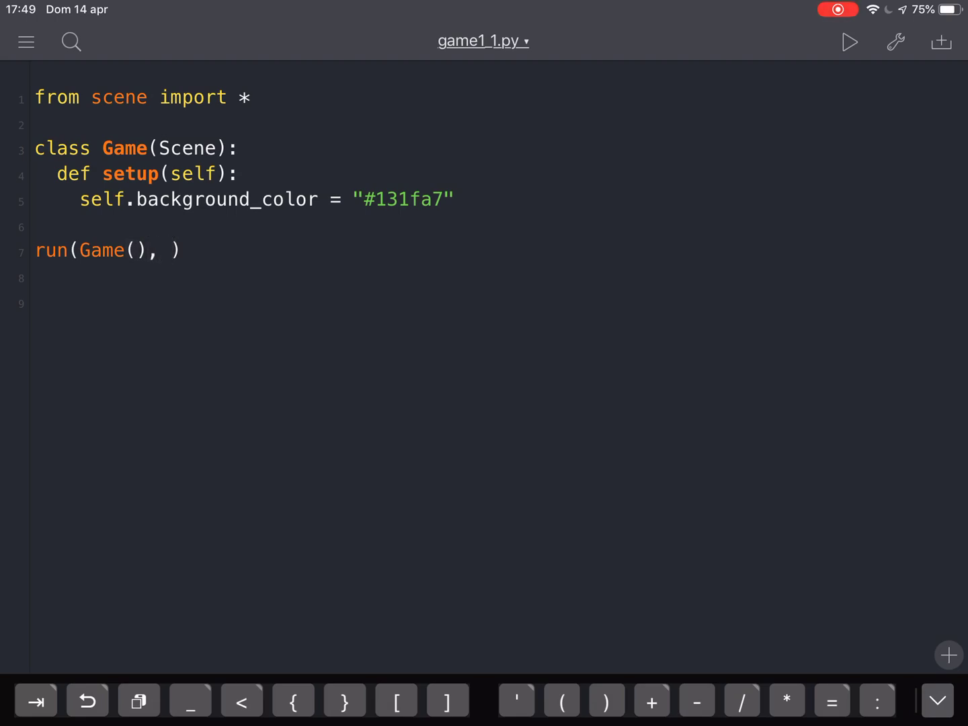
type("LA")
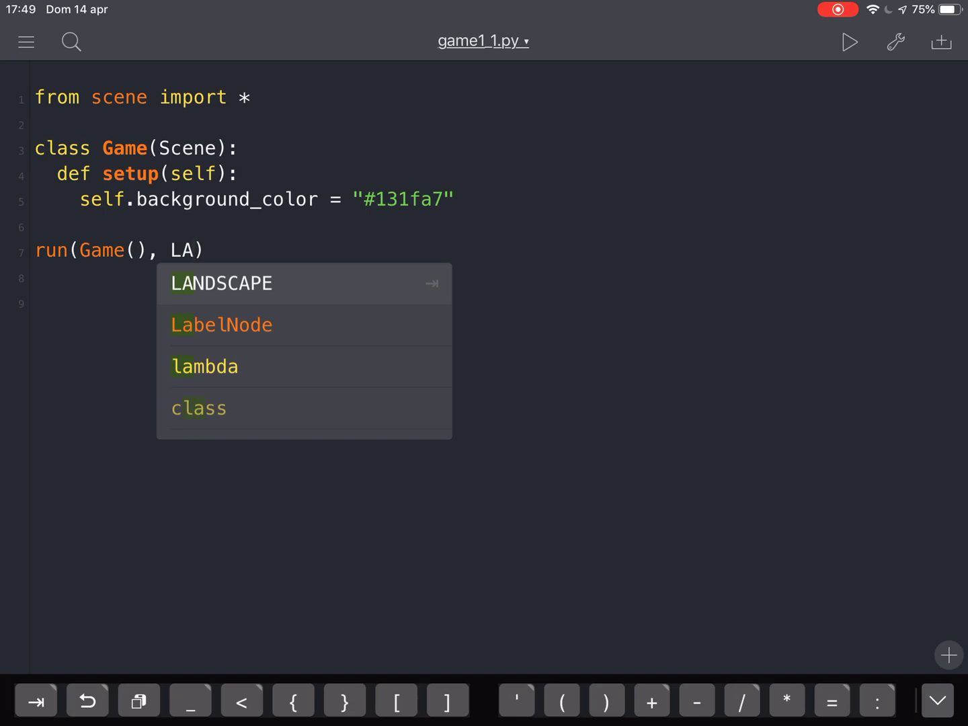
left_click(221, 283)
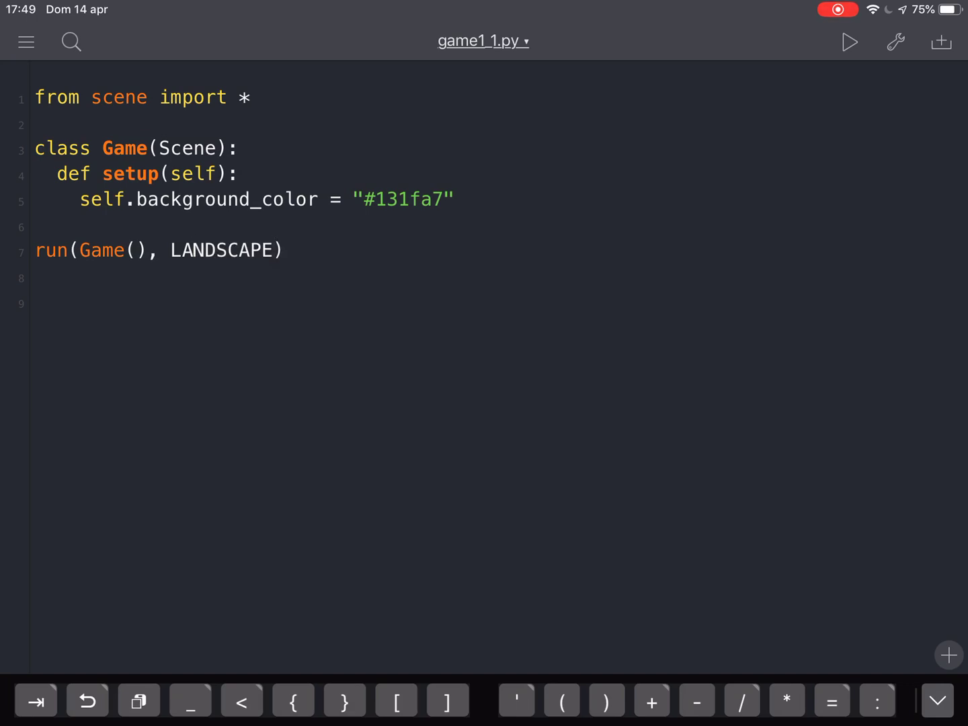
left_click(275, 250)
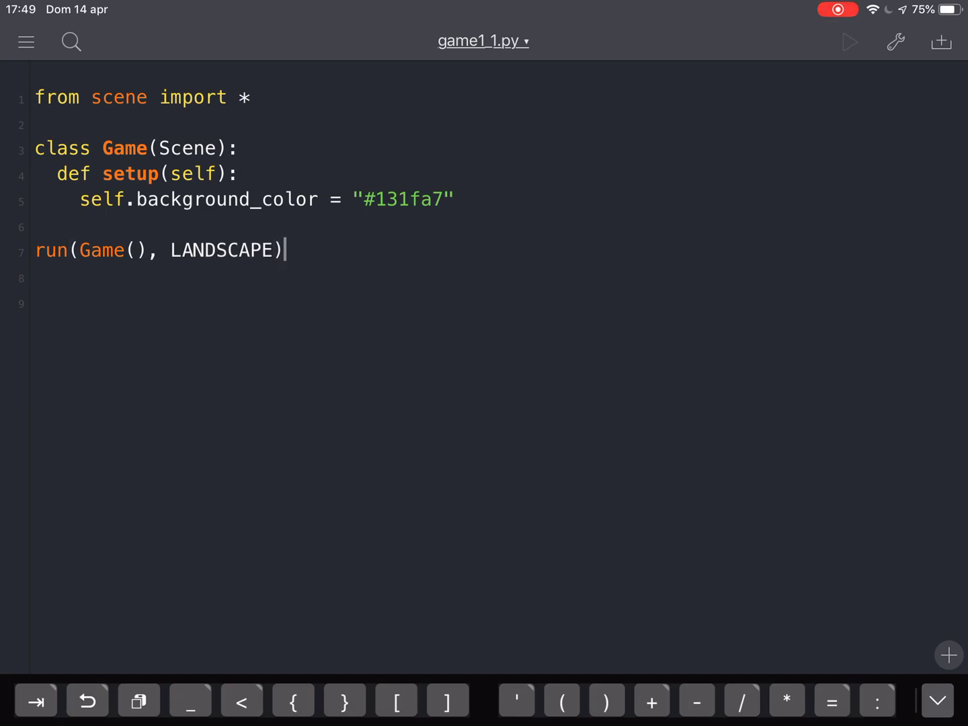